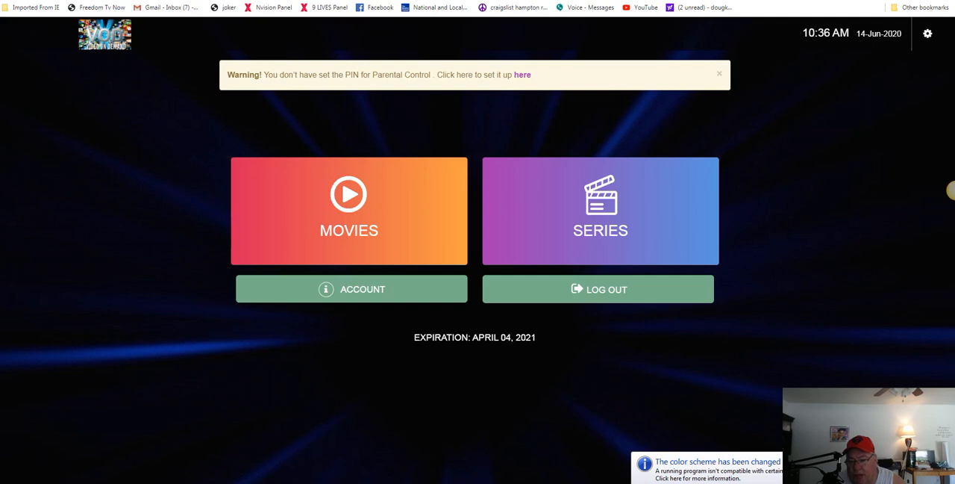
{"action": "mouse_move", "coordinate": [826, 286]}
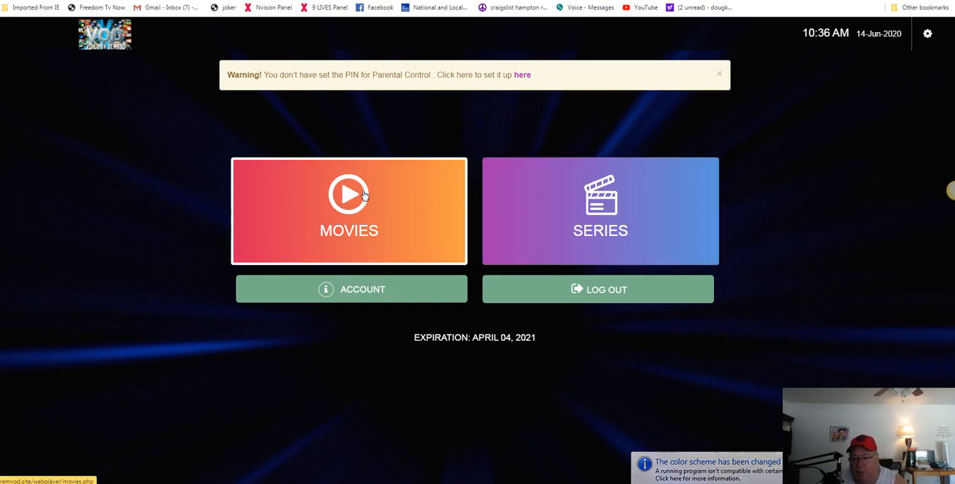
{"action": "mouse_move", "coordinate": [350, 195]}
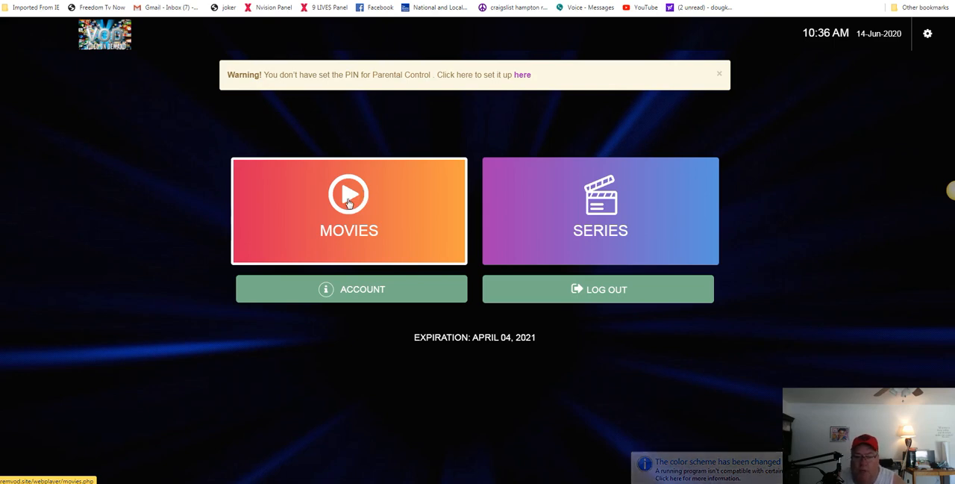
{"action": "mouse_move", "coordinate": [309, 209]}
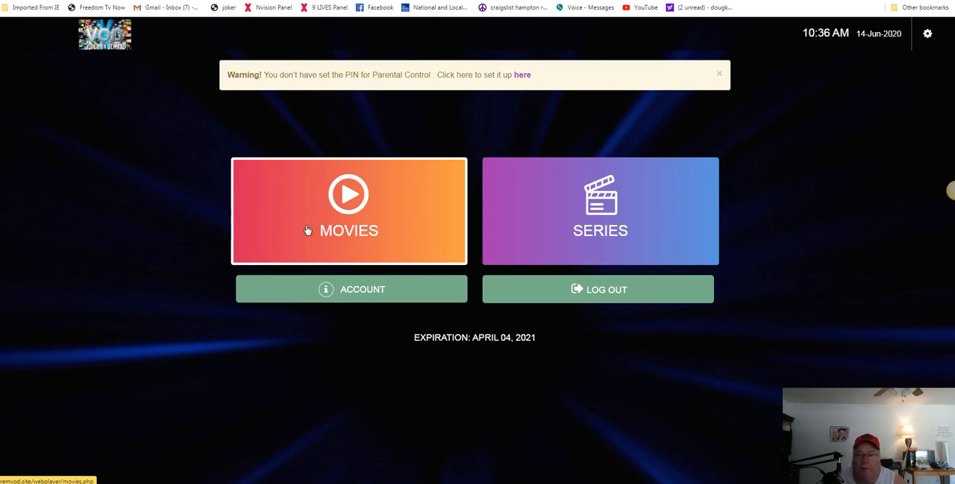
{"action": "mouse_move", "coordinate": [321, 212]}
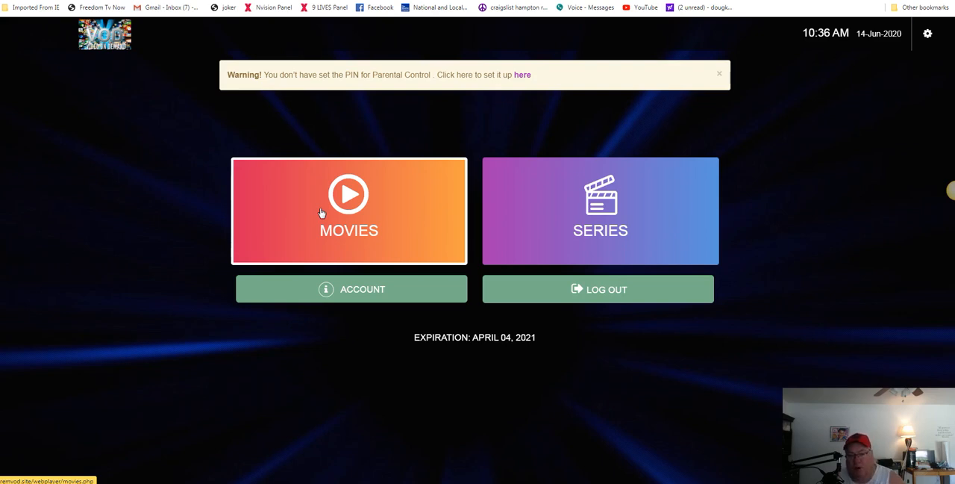
- Open Movies, pick the Latest Top movies category, and scroll through its titles
{"action": "left_click", "coordinate": [349, 210]}
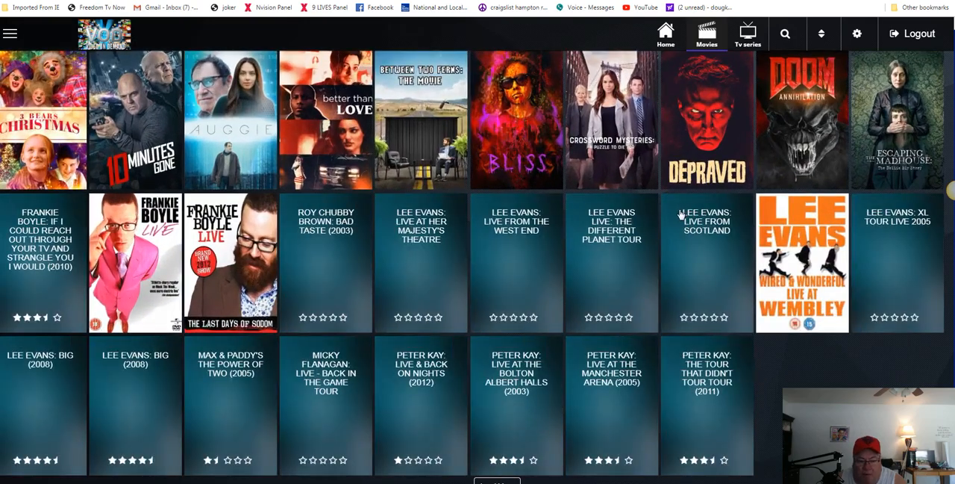
{"action": "scroll", "scroll_direction": "down", "scroll_amount": 3}
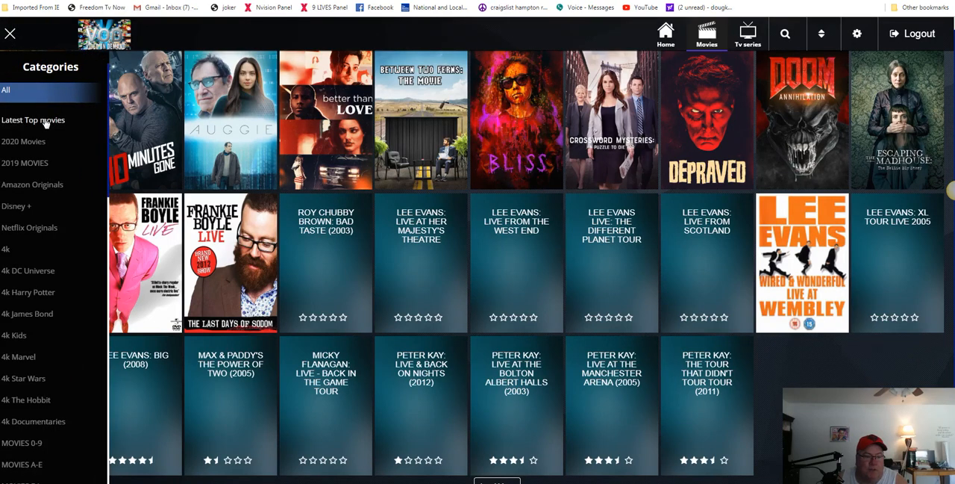
{"action": "left_click", "coordinate": [9, 33]}
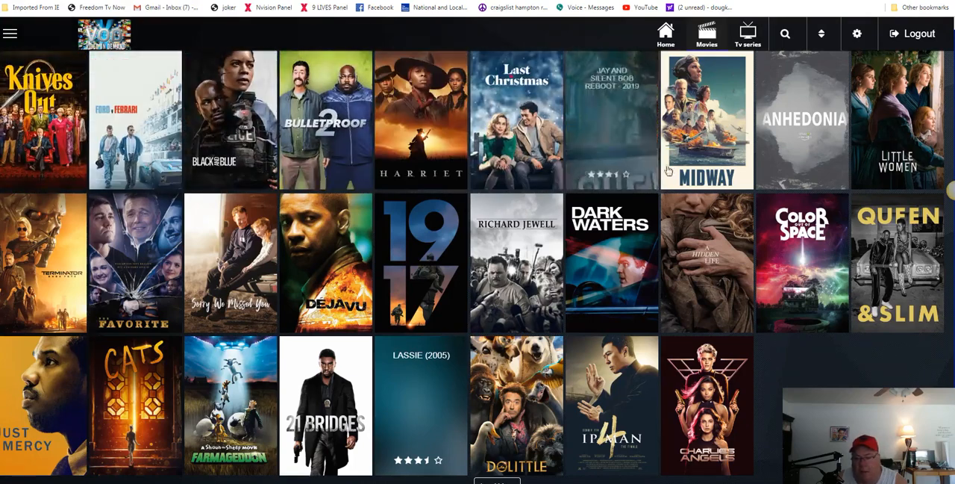
{"action": "mouse_move", "coordinate": [707, 123]}
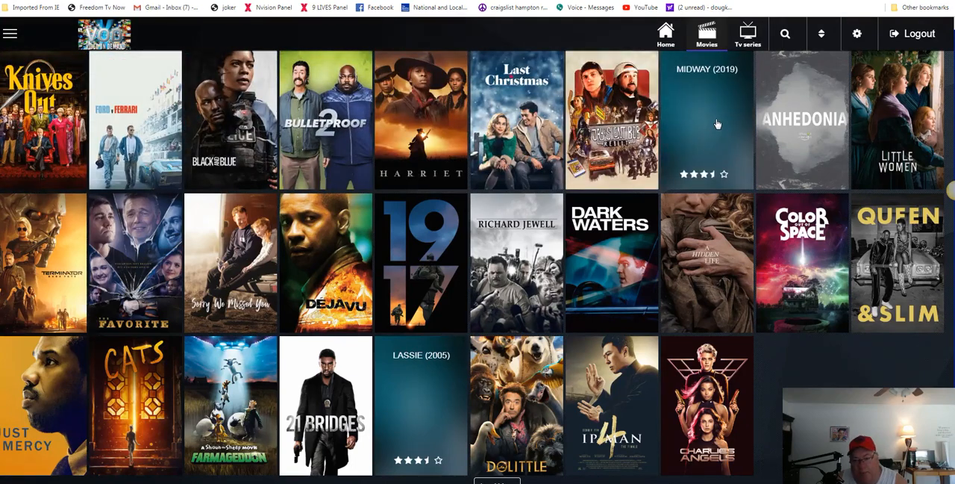
{"action": "scroll", "scroll_direction": "down", "scroll_amount": 3}
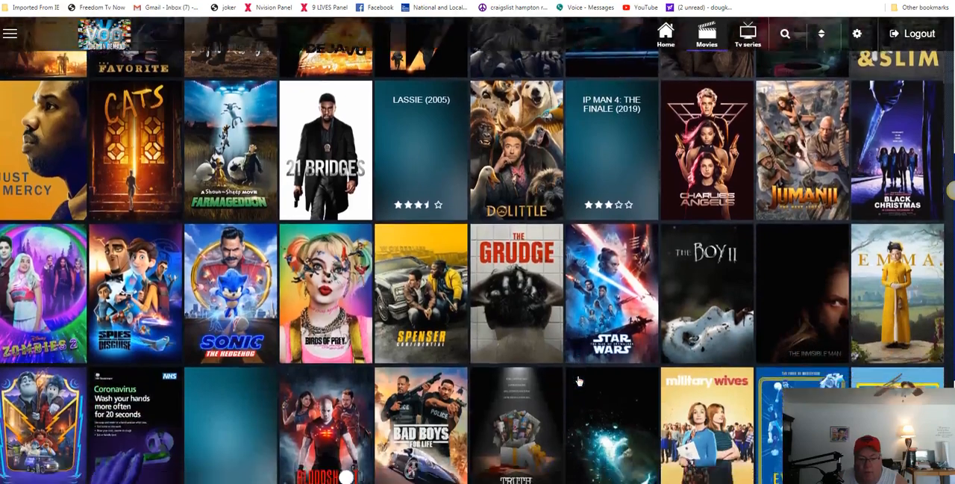
{"action": "scroll", "scroll_direction": "down", "scroll_amount": 3}
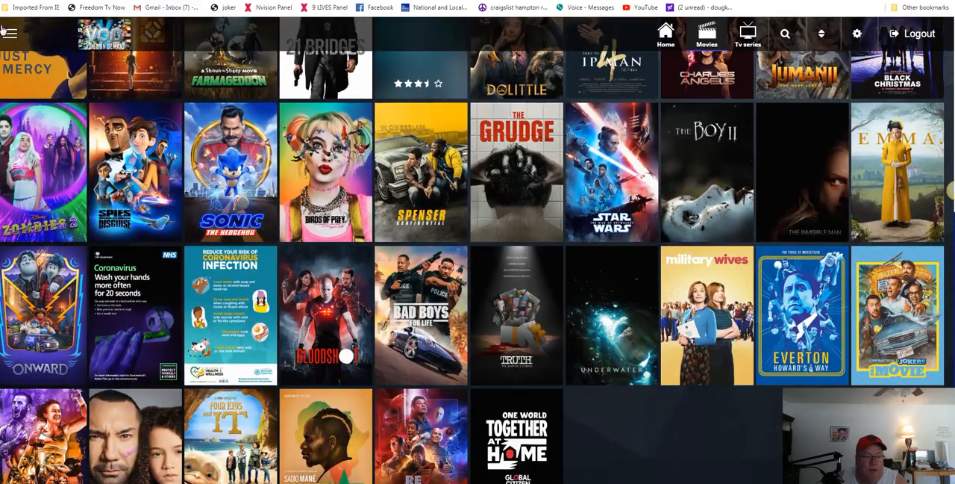
- Pick the 2020 Movies category, load more titles, and reopen the category list
{"action": "left_click", "coordinate": [10, 33]}
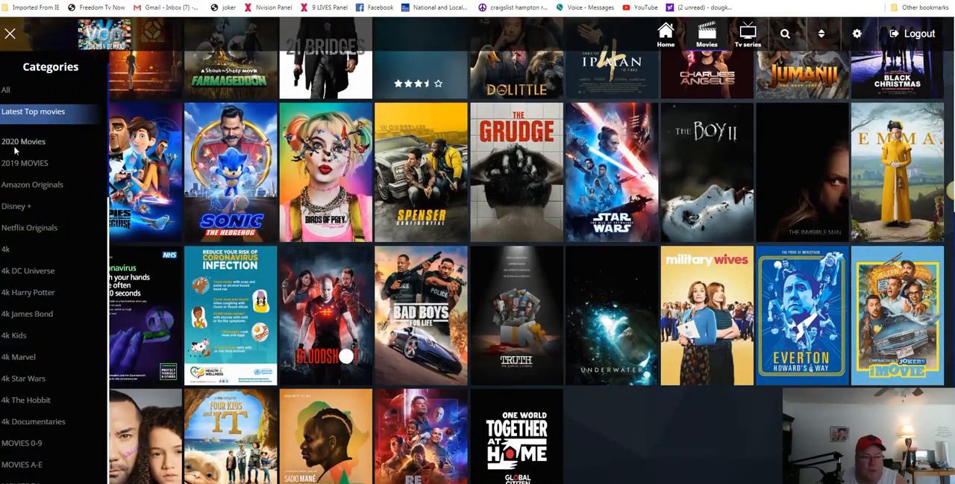
{"action": "left_click", "coordinate": [24, 141]}
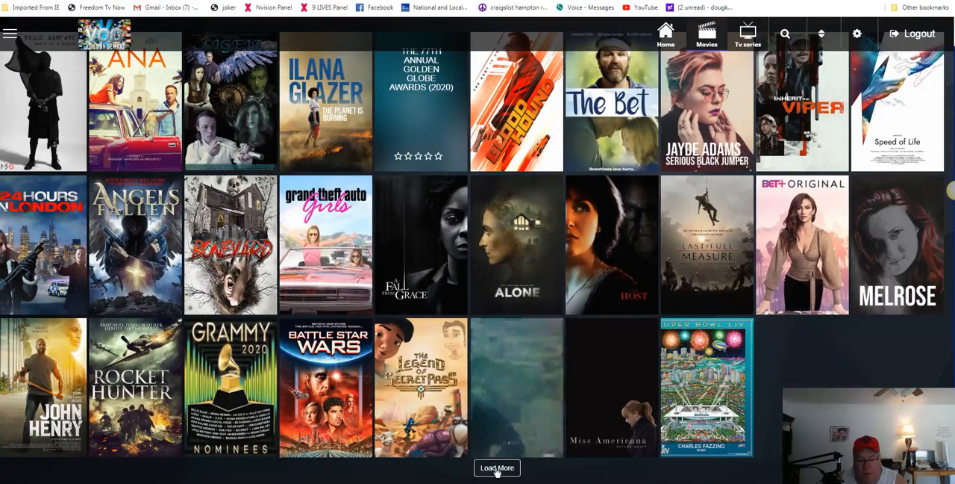
{"action": "left_click", "coordinate": [497, 468]}
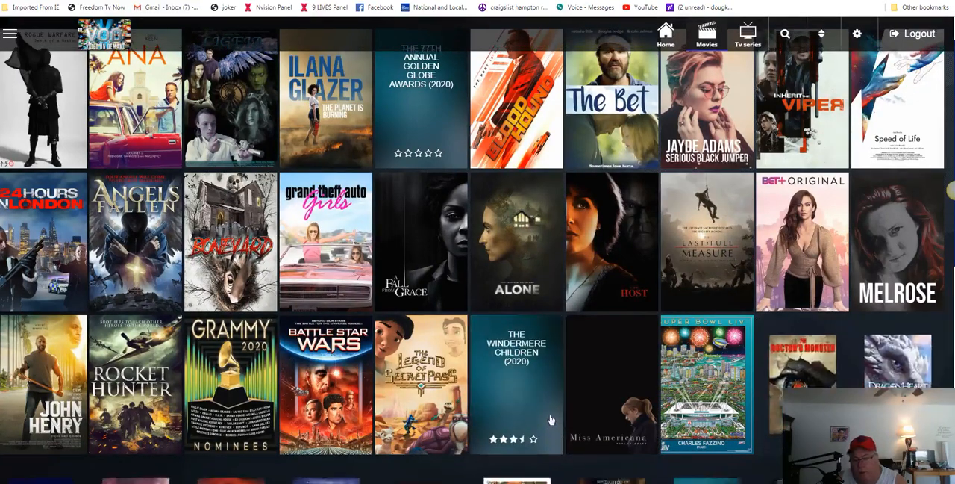
{"action": "scroll", "scroll_direction": "down", "scroll_amount": 3}
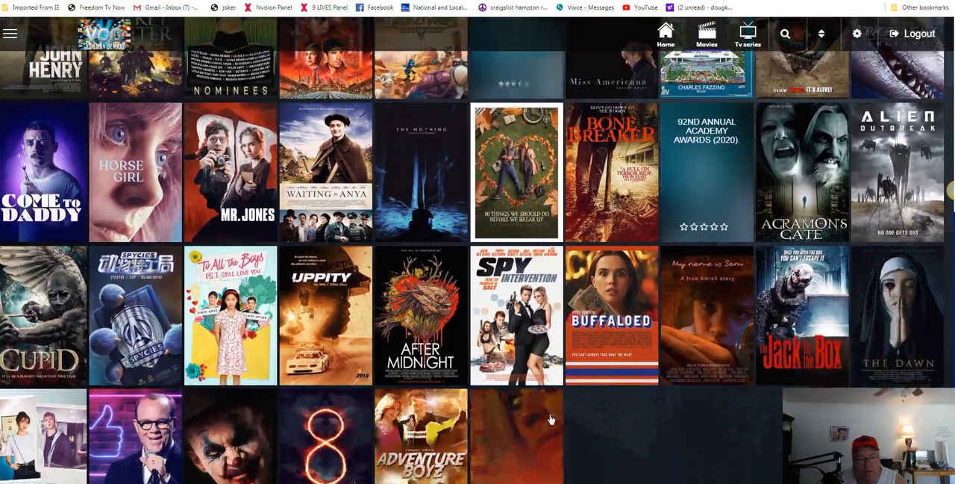
{"action": "left_click", "coordinate": [10, 33]}
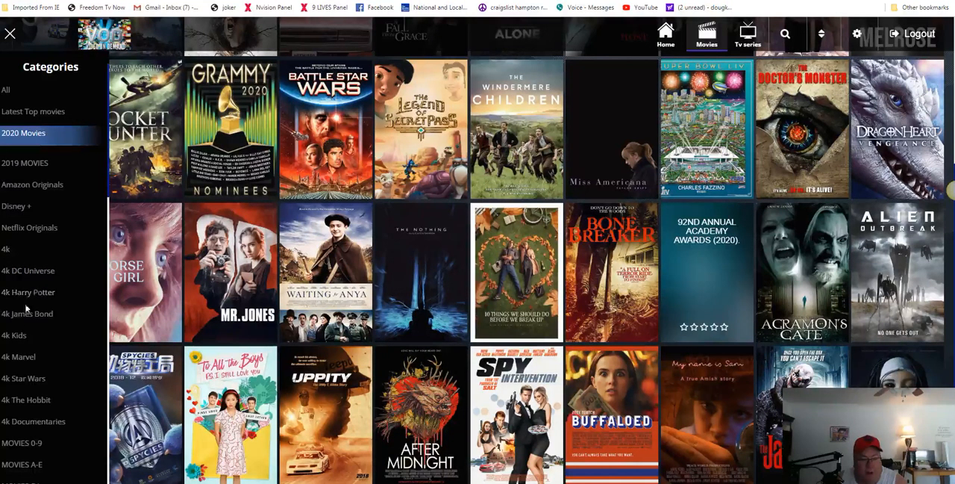
- Scroll the movie category list down to the collection categories
{"action": "scroll", "scroll_direction": "down", "scroll_amount": 3}
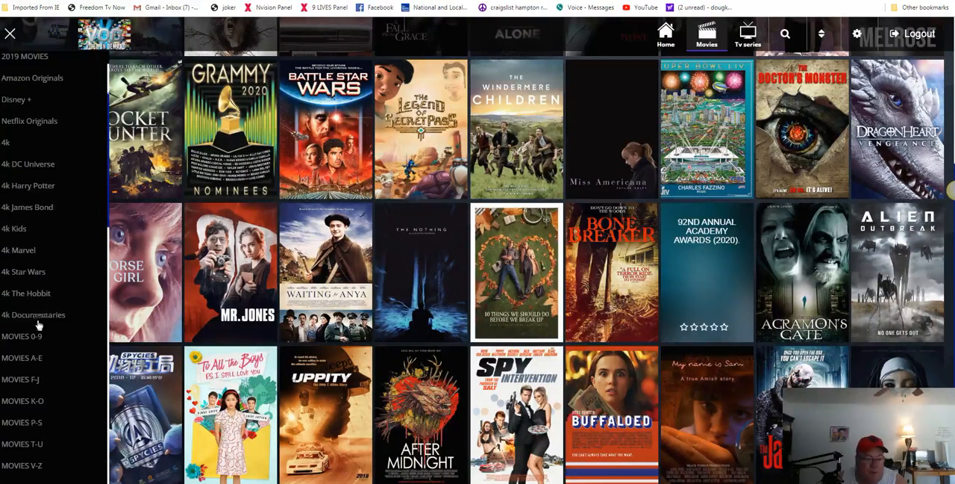
{"action": "scroll", "scroll_direction": "down", "scroll_amount": 3}
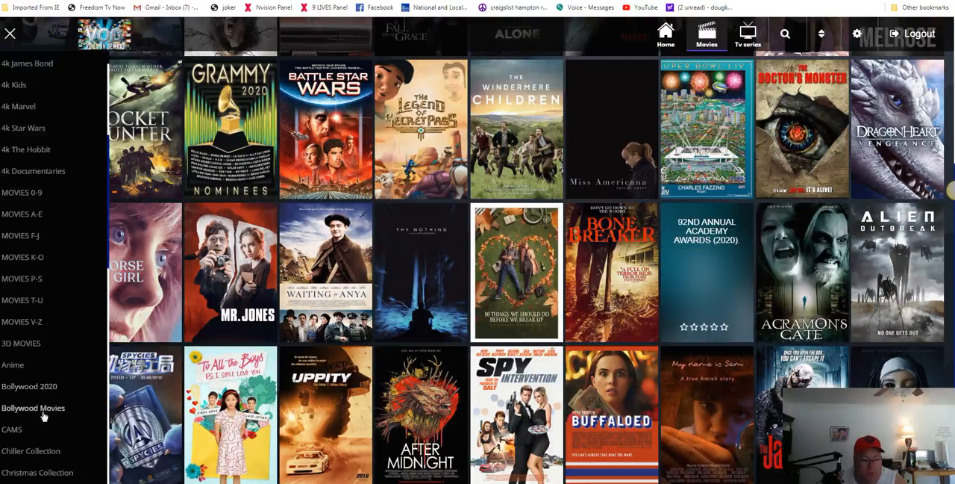
{"action": "scroll", "scroll_direction": "down", "scroll_amount": 3}
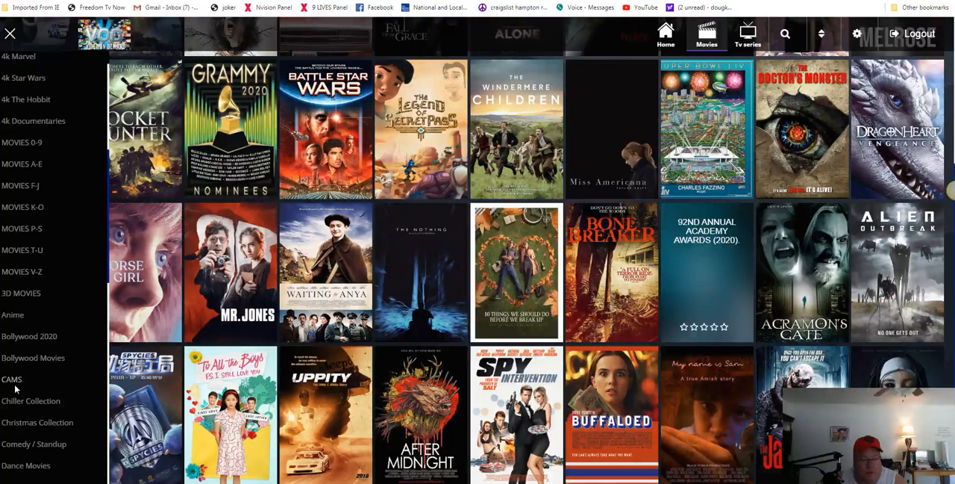
{"action": "mouse_move", "coordinate": [15, 385]}
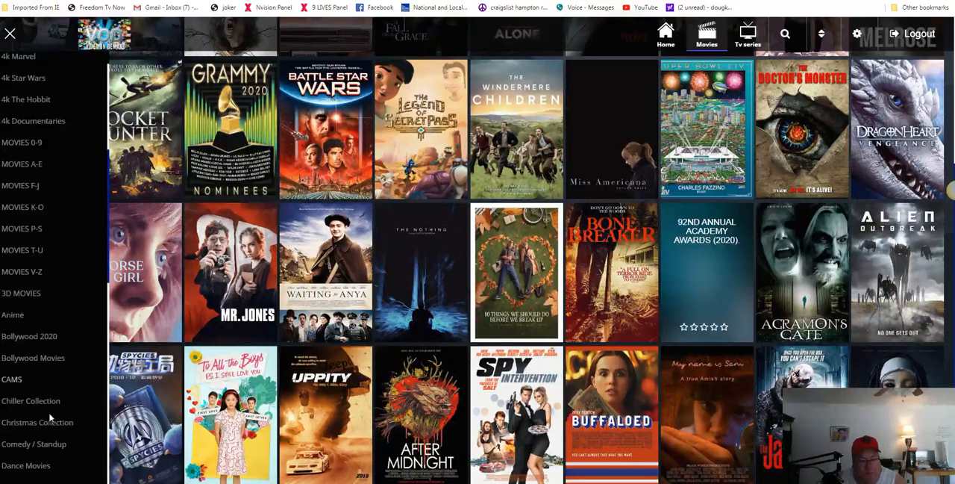
{"action": "scroll", "scroll_direction": "down", "scroll_amount": 3}
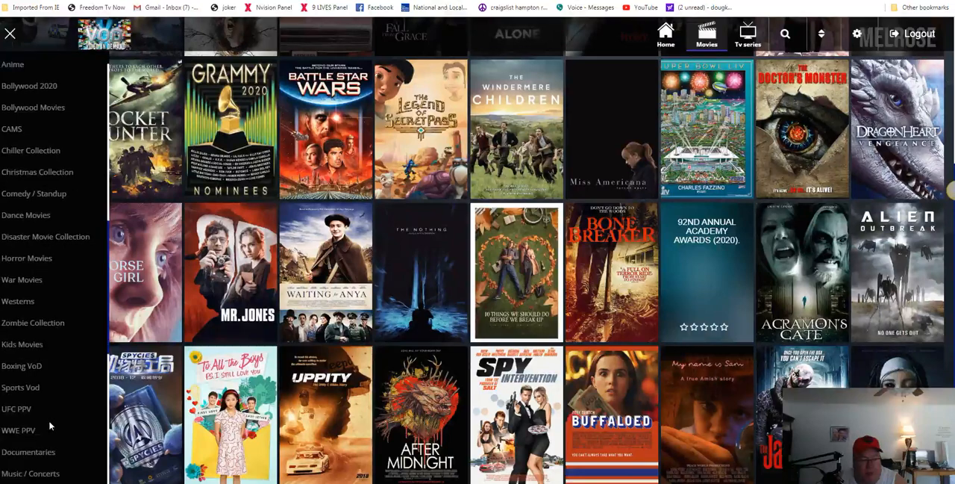
{"action": "scroll", "scroll_direction": "down", "scroll_amount": 3}
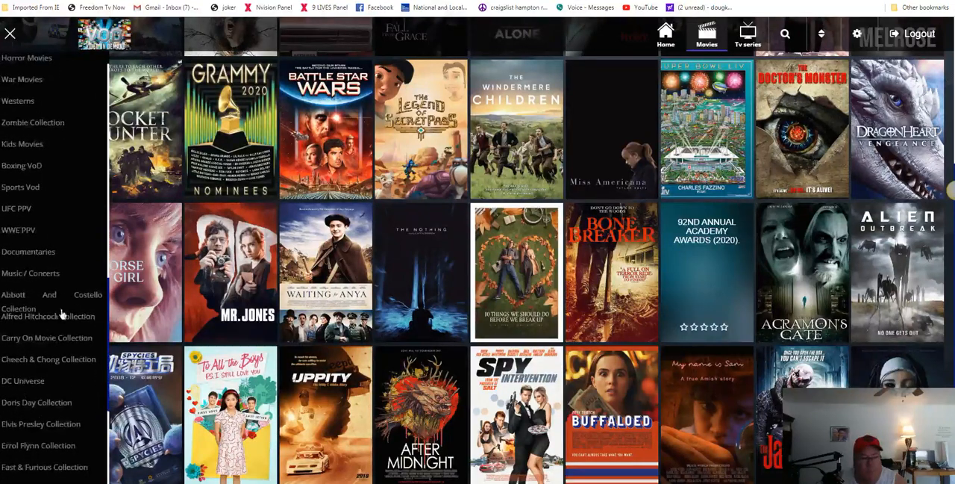
{"action": "mouse_move", "coordinate": [19, 230]}
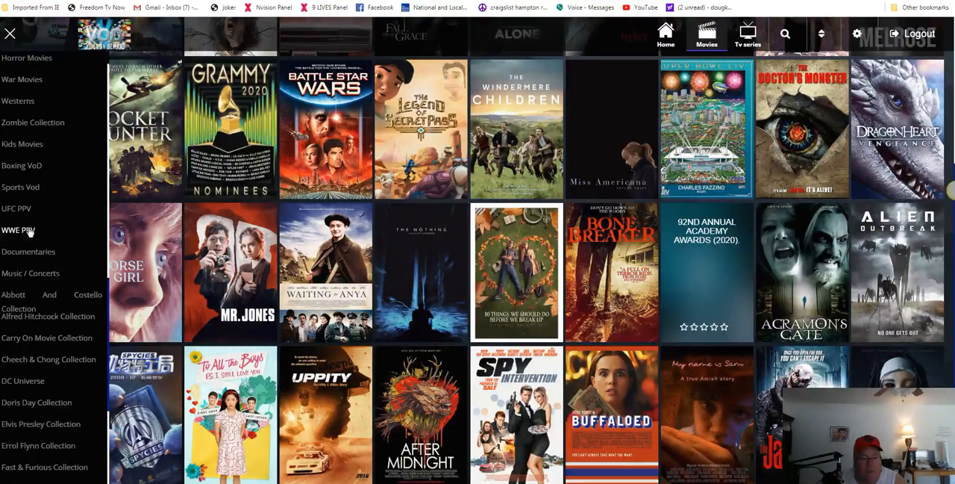
{"action": "mouse_move", "coordinate": [46, 338]}
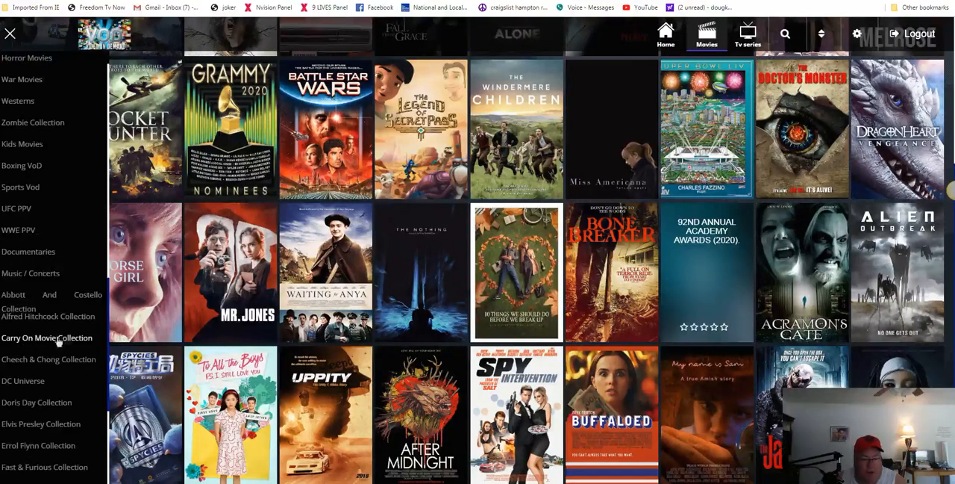
{"action": "scroll", "scroll_direction": "down", "scroll_amount": 3}
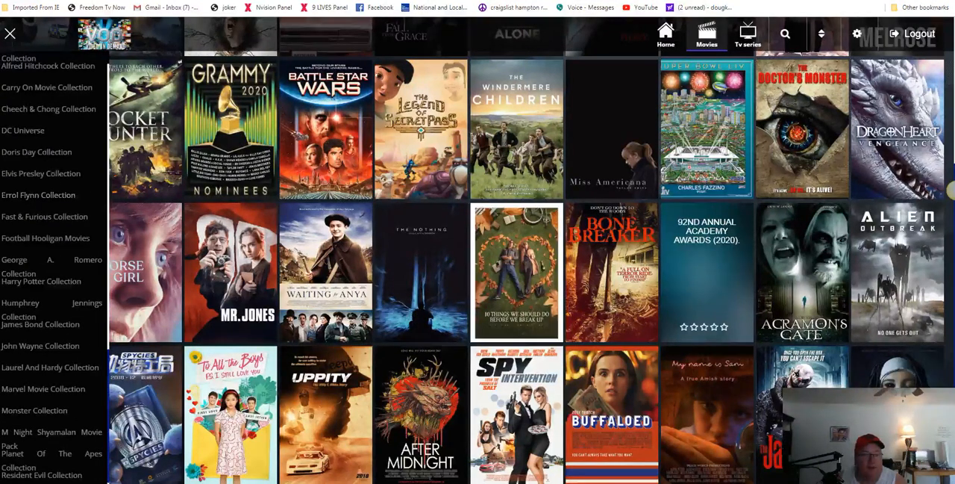
- Close, reopen, and close the category list to return to the 2020 Movies grid
{"action": "left_click", "coordinate": [10, 34]}
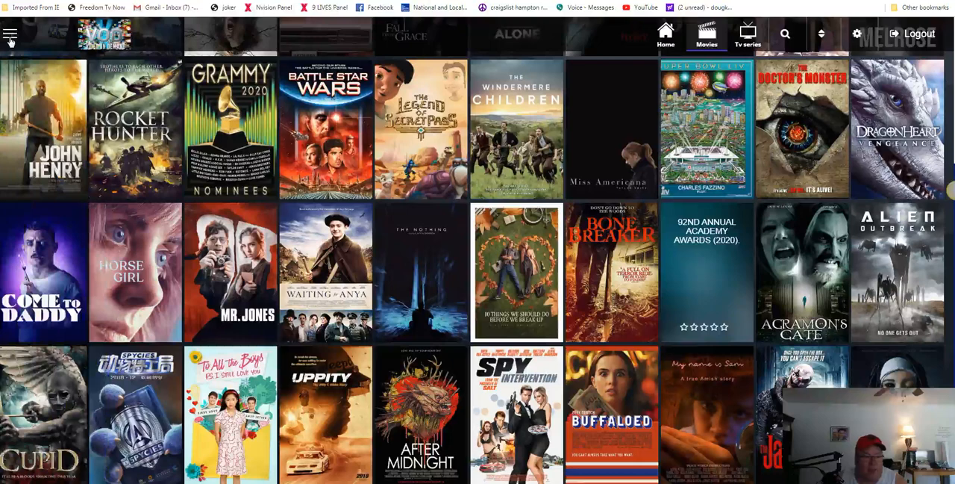
{"action": "left_click", "coordinate": [10, 33]}
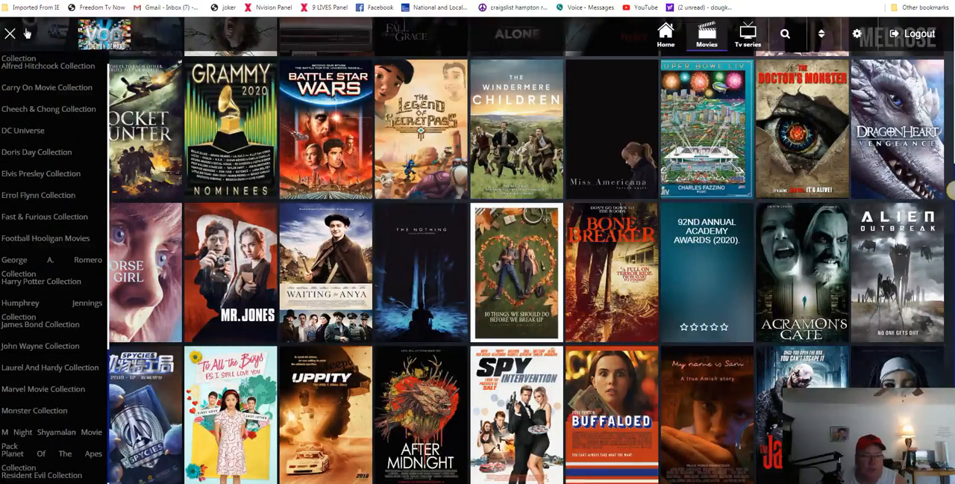
{"action": "left_click", "coordinate": [11, 33]}
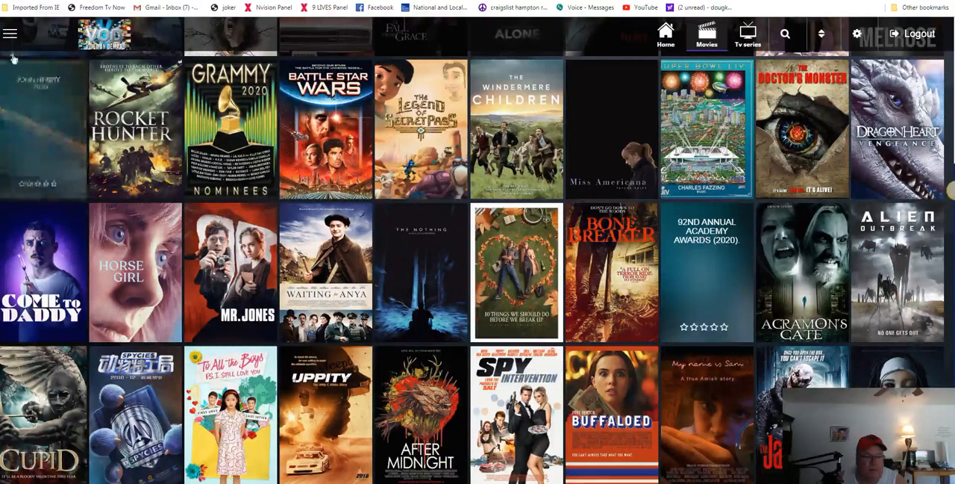
- Switch from the movie catalogue to the Tv series catalogue
{"action": "left_click", "coordinate": [9, 33]}
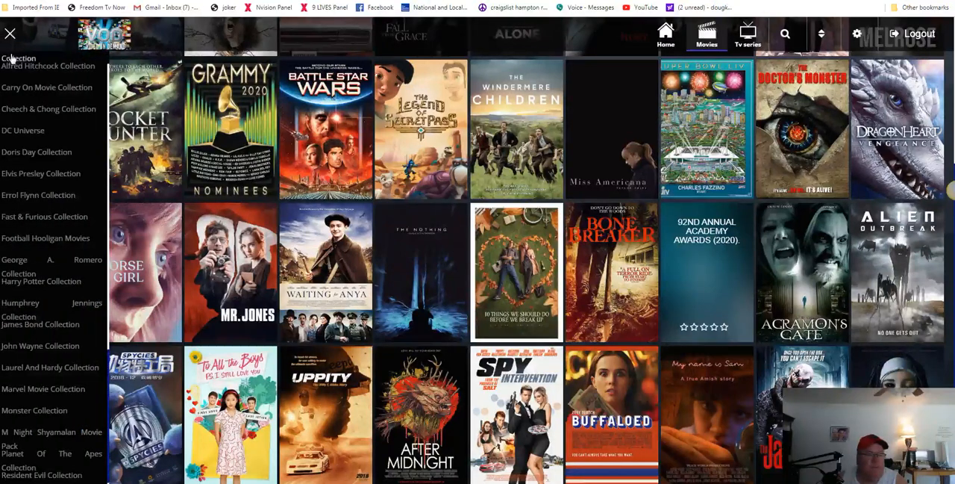
{"action": "left_click", "coordinate": [10, 34]}
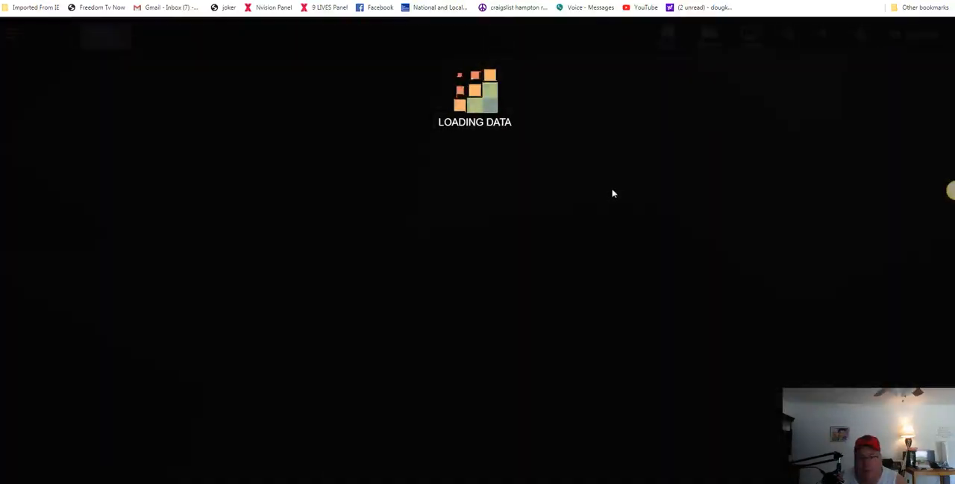
{"action": "mouse_move", "coordinate": [602, 183]}
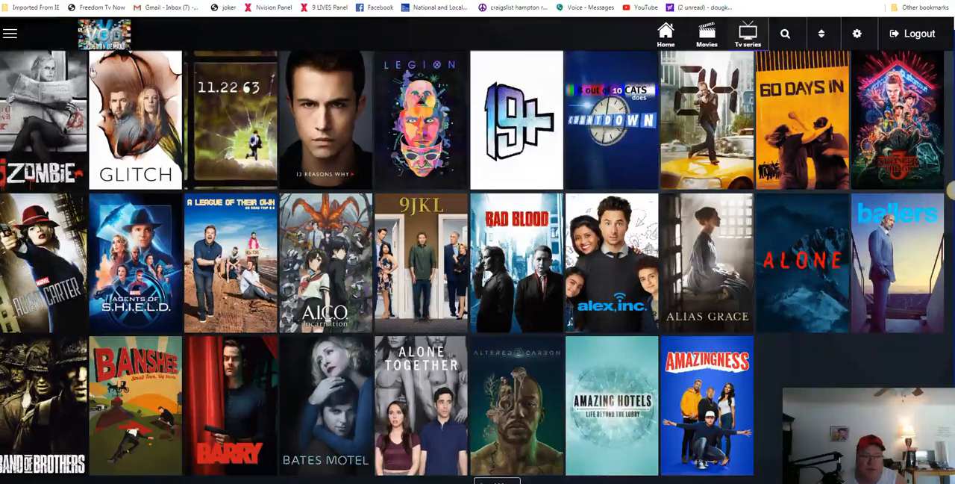
- Open the TV Shows category sidebar with the top-left hamburger icon
{"action": "left_click", "coordinate": [10, 33]}
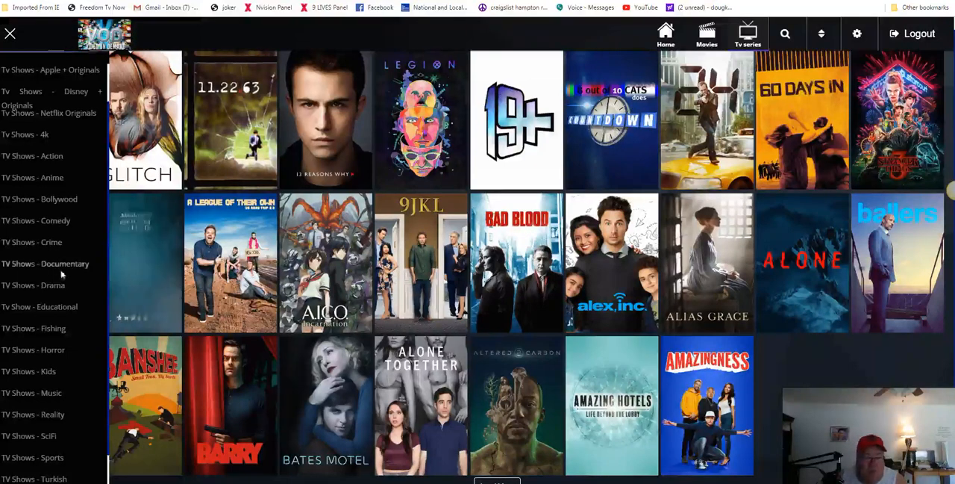
- Show TV Shows - Documentary, load more documentary titles, and reopen the category list
{"action": "scroll", "scroll_direction": "up", "scroll_amount": 3}
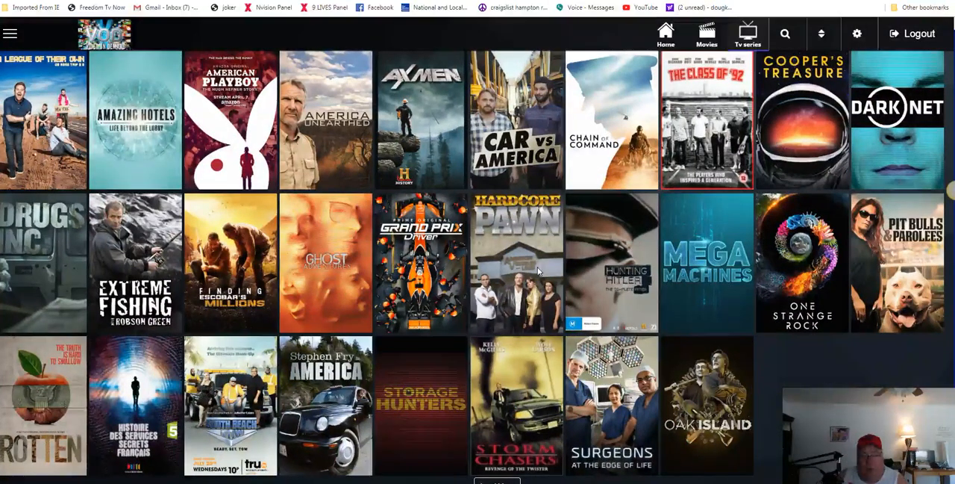
{"action": "scroll", "scroll_direction": "down", "scroll_amount": 3}
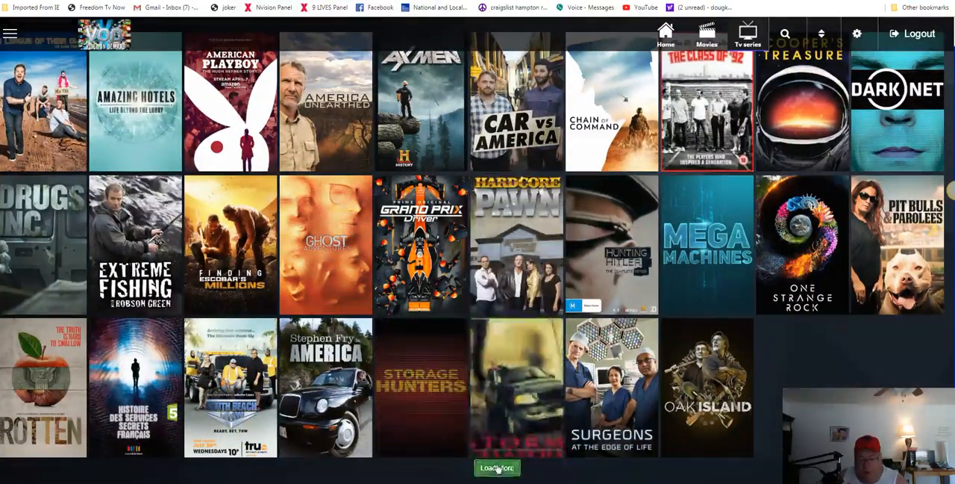
{"action": "left_click", "coordinate": [497, 468]}
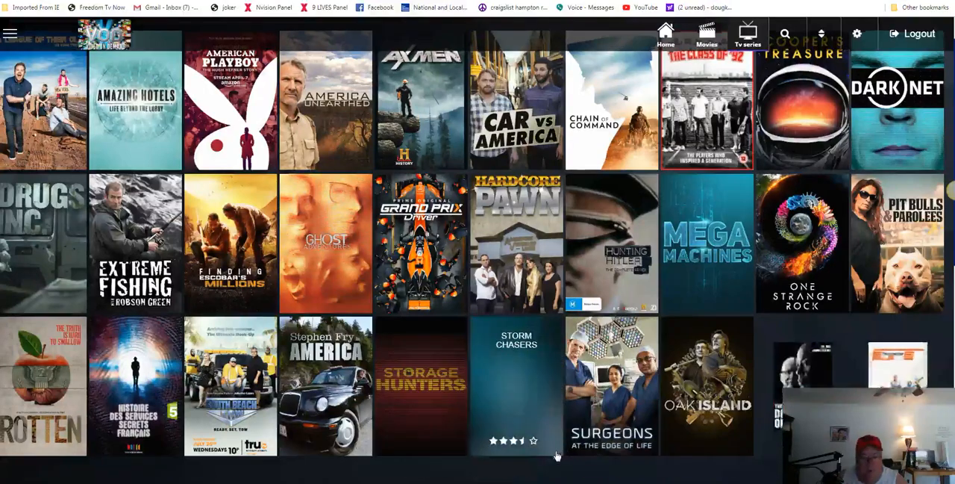
{"action": "scroll", "scroll_direction": "down", "scroll_amount": 3}
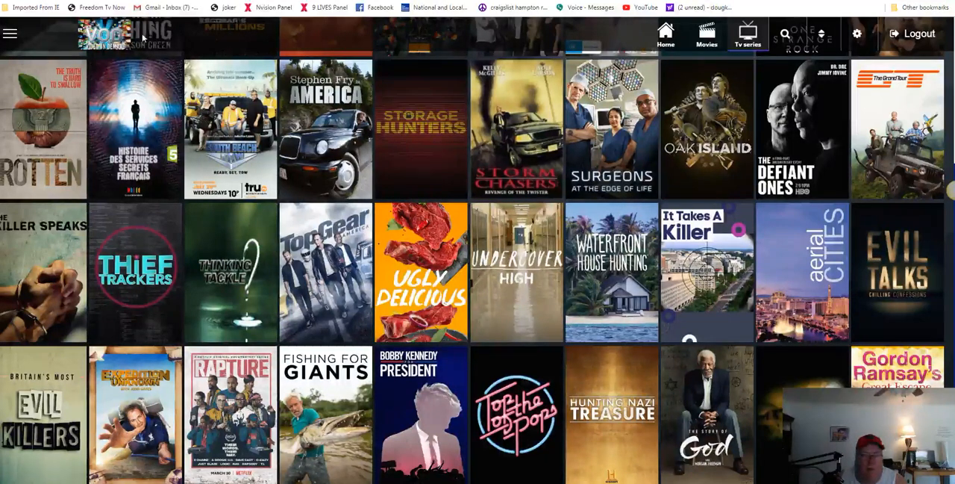
{"action": "left_click", "coordinate": [10, 33]}
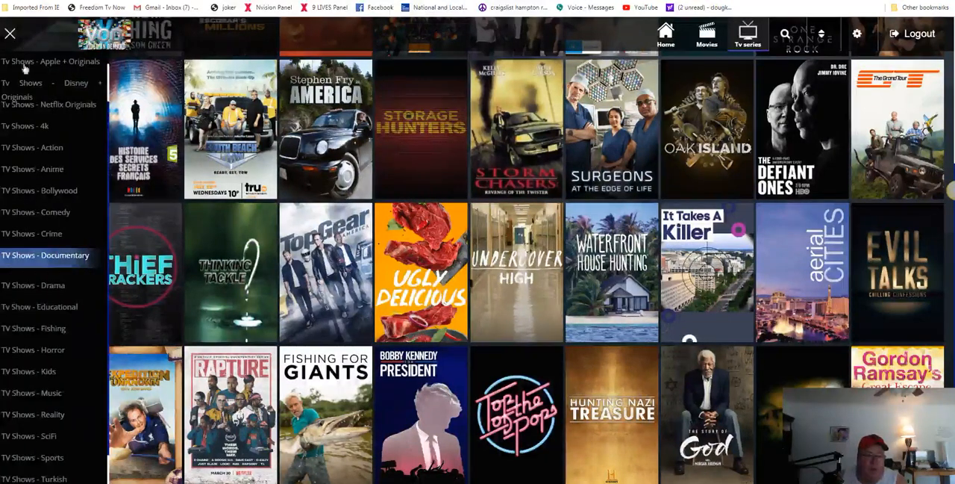